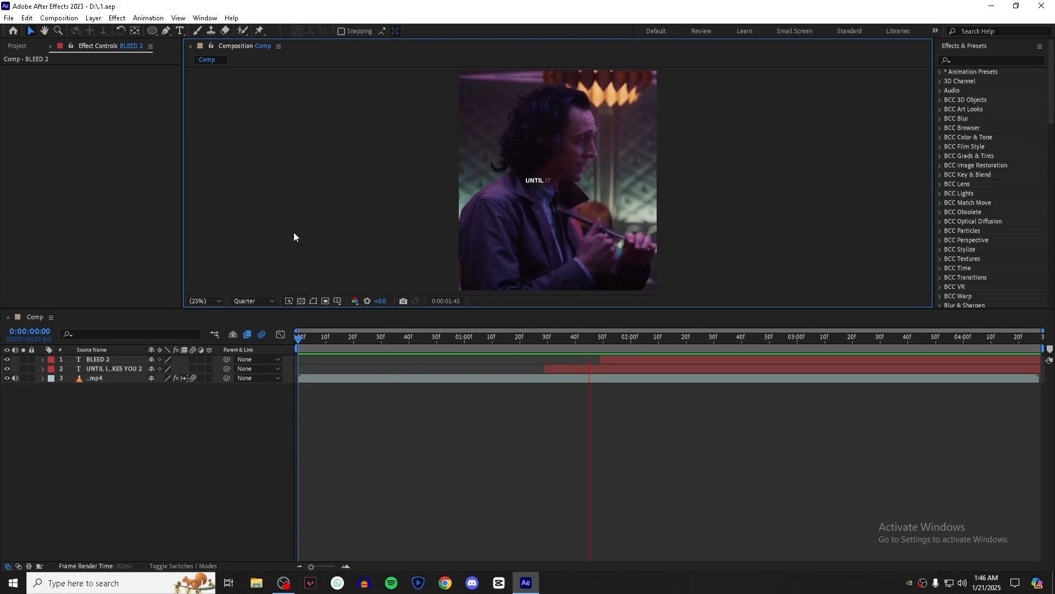
- Jump to about two seconds and apply CC Smear to the BLEED 2 text layer
left_click(712, 336)
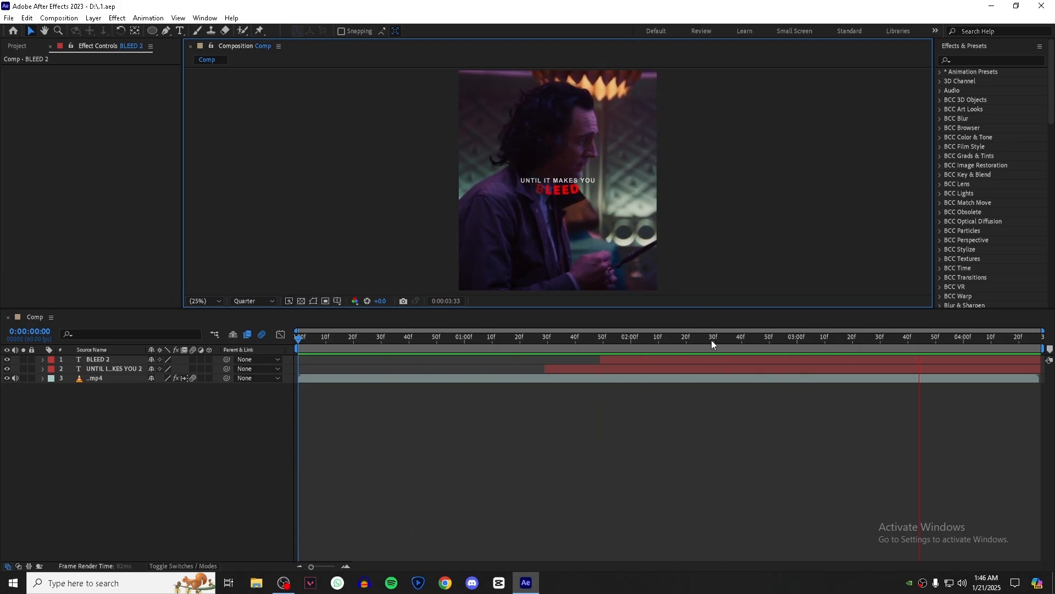
left_click(675, 337)
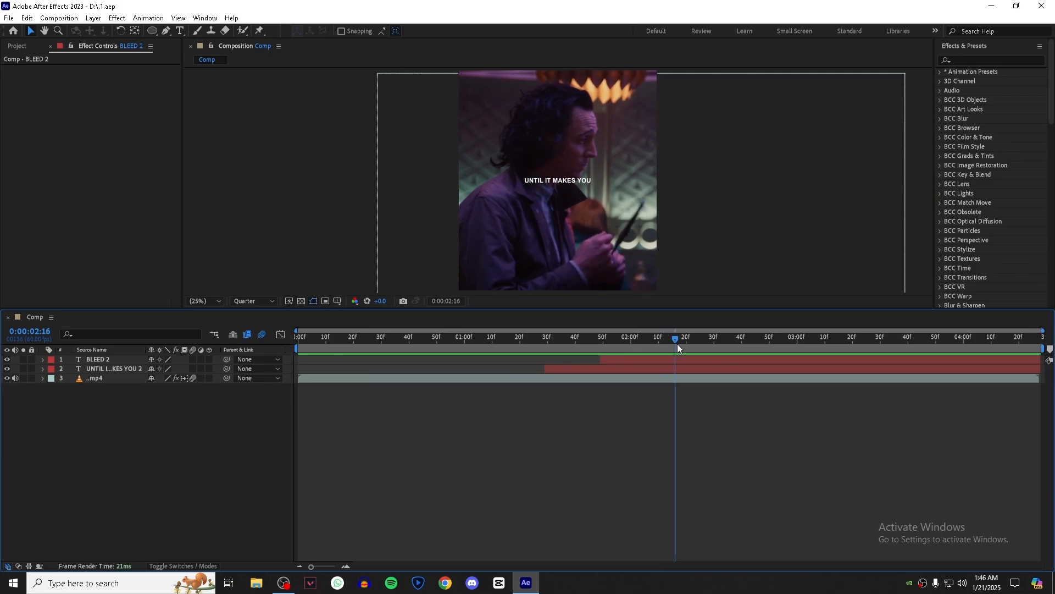
left_click(989, 60)
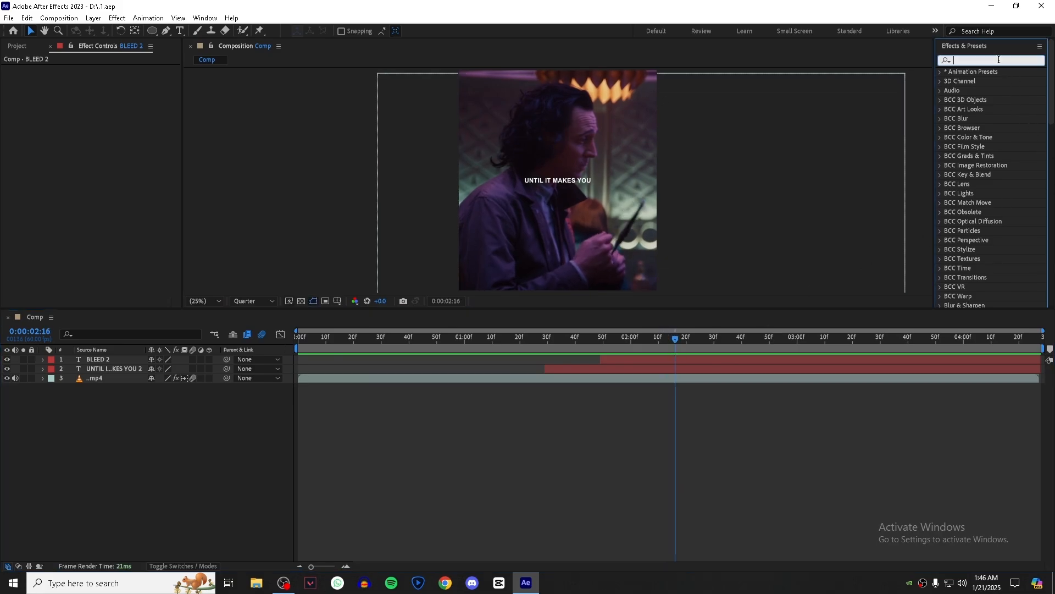
type("cc smear")
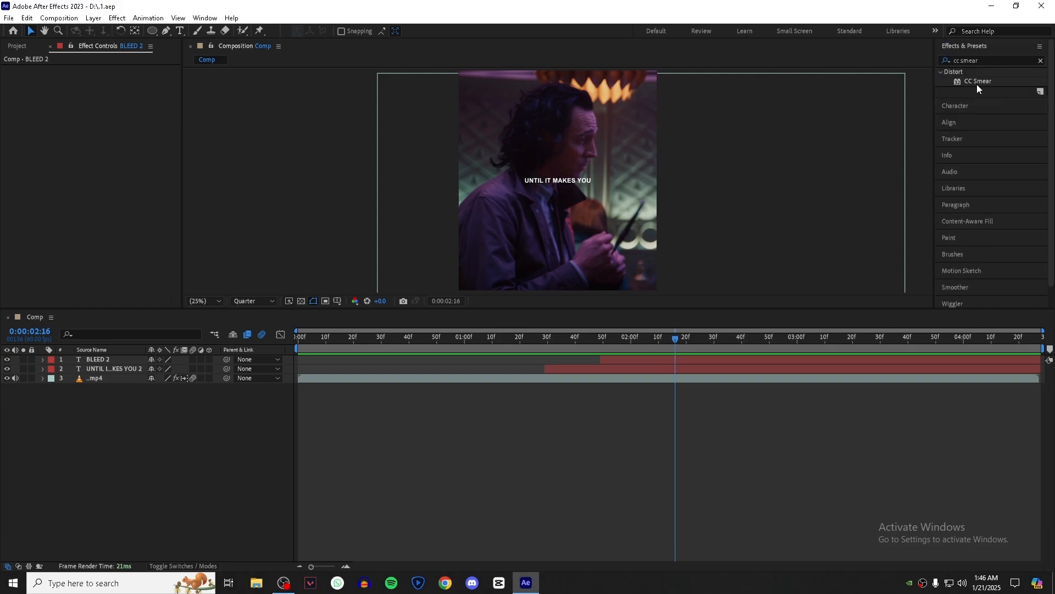
double_click(978, 81)
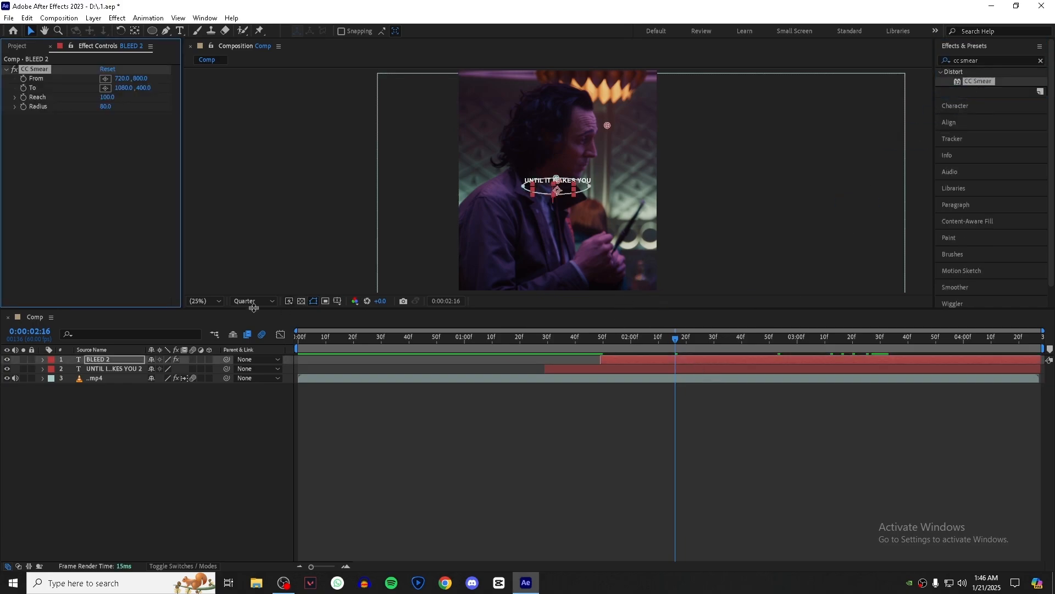
- At Full resolution and 100% zoom, set CC Smear Radius to 60, then return to Quarter
left_click(247, 301)
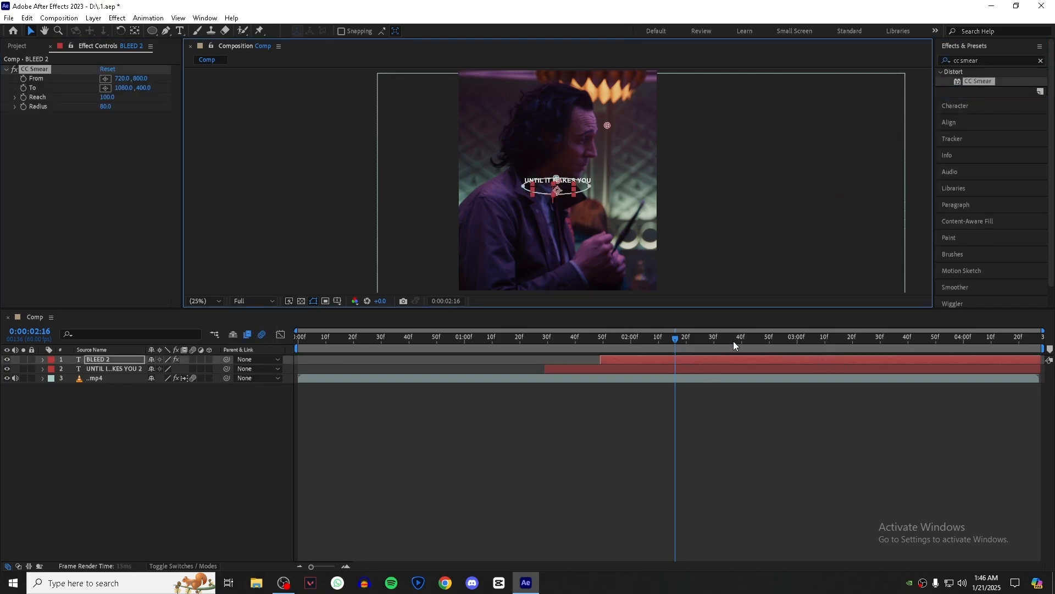
left_click(875, 336)
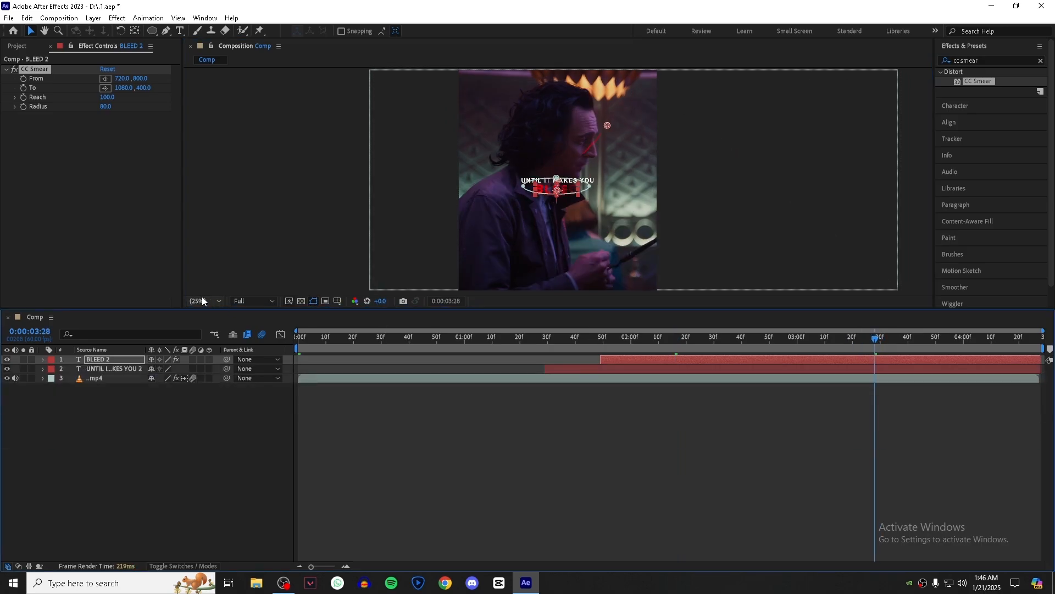
left_click(203, 300)
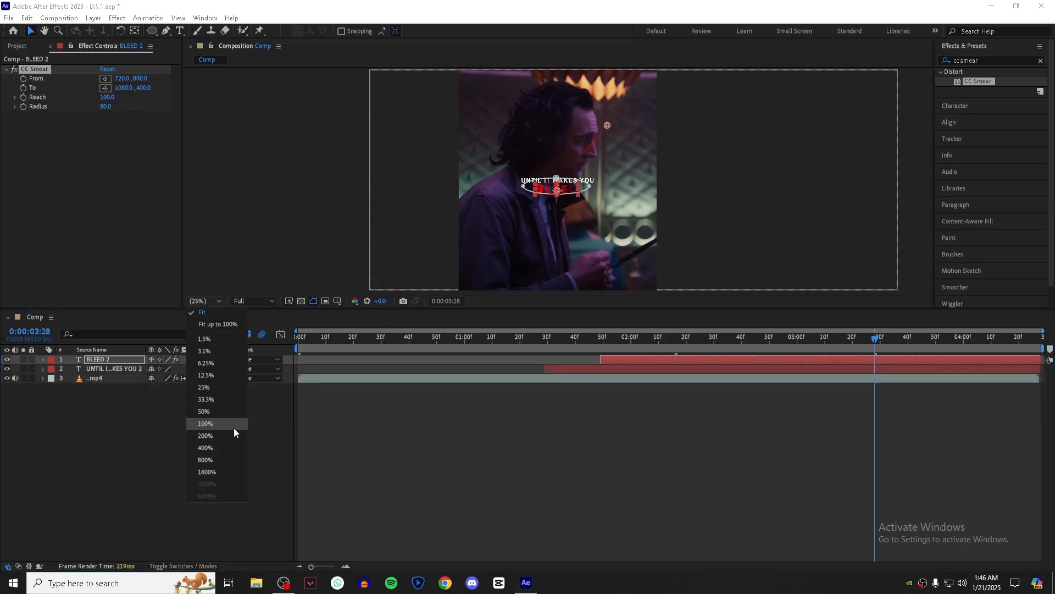
left_click(204, 423)
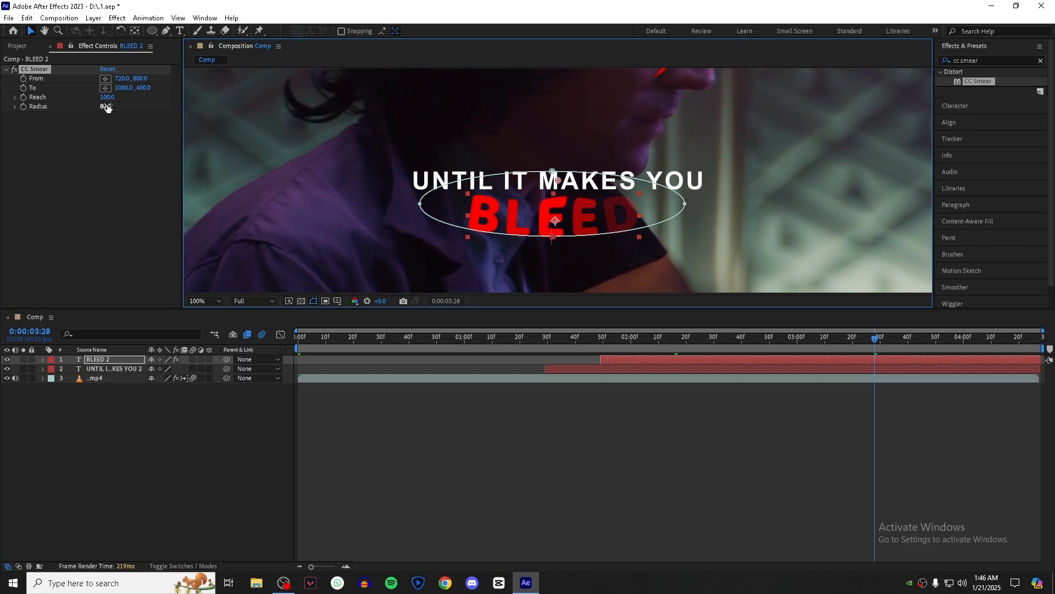
left_click_drag(106, 106, 121, 106)
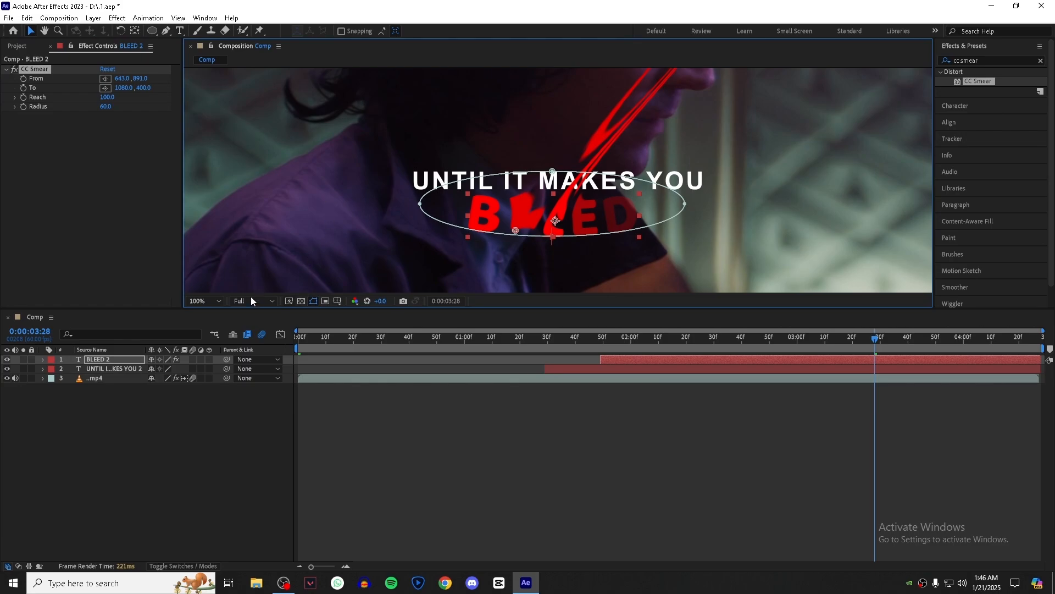
left_click(252, 300)
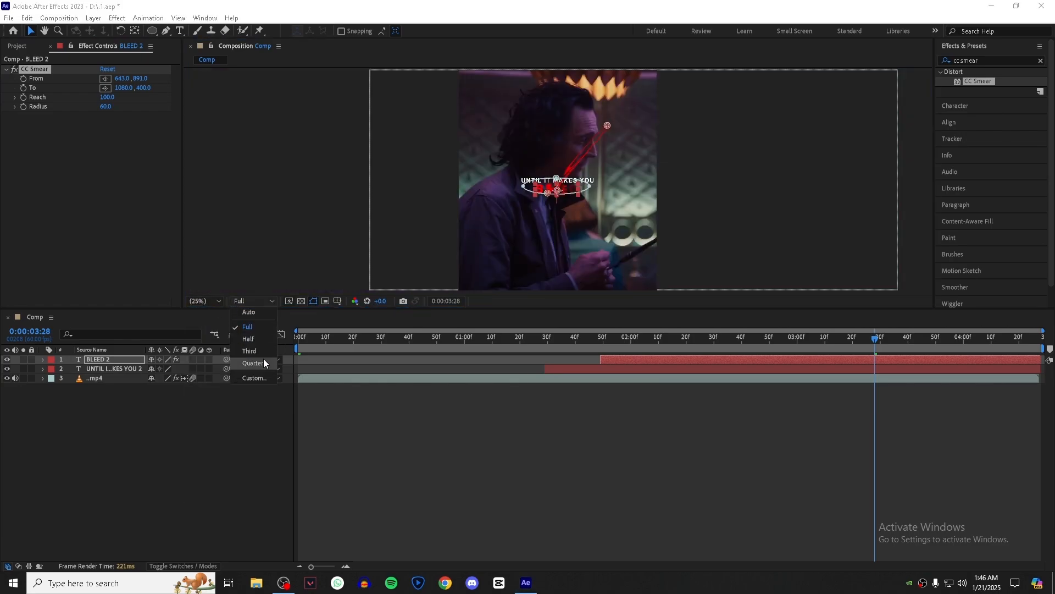
left_click(254, 362)
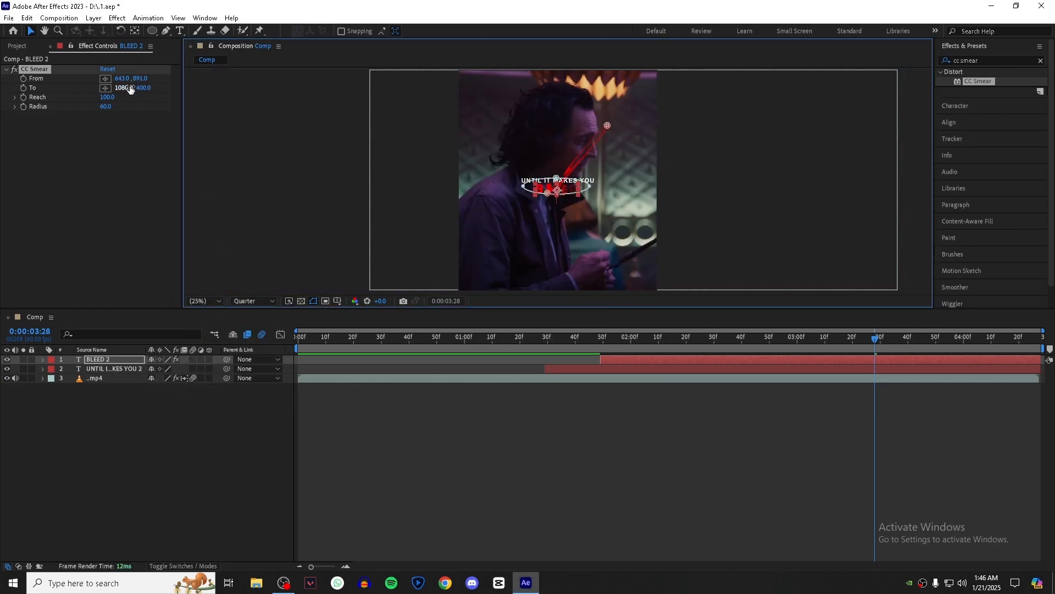
- Move the CC Smear To point straight down to 643, 1640 below BLEED
left_click_drag(125, 87, 126, 87)
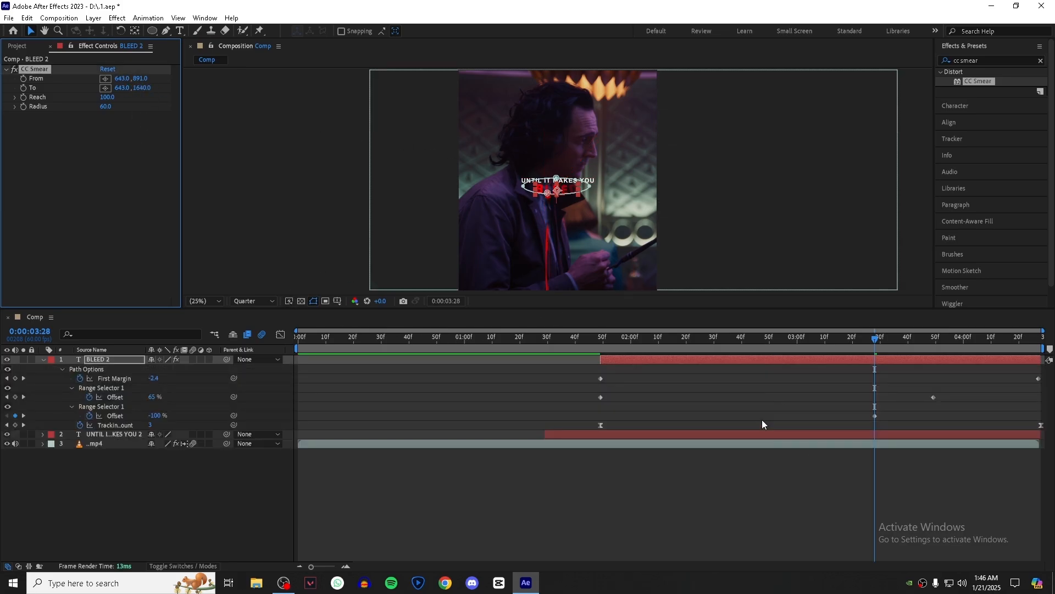
mouse_move(710, 397)
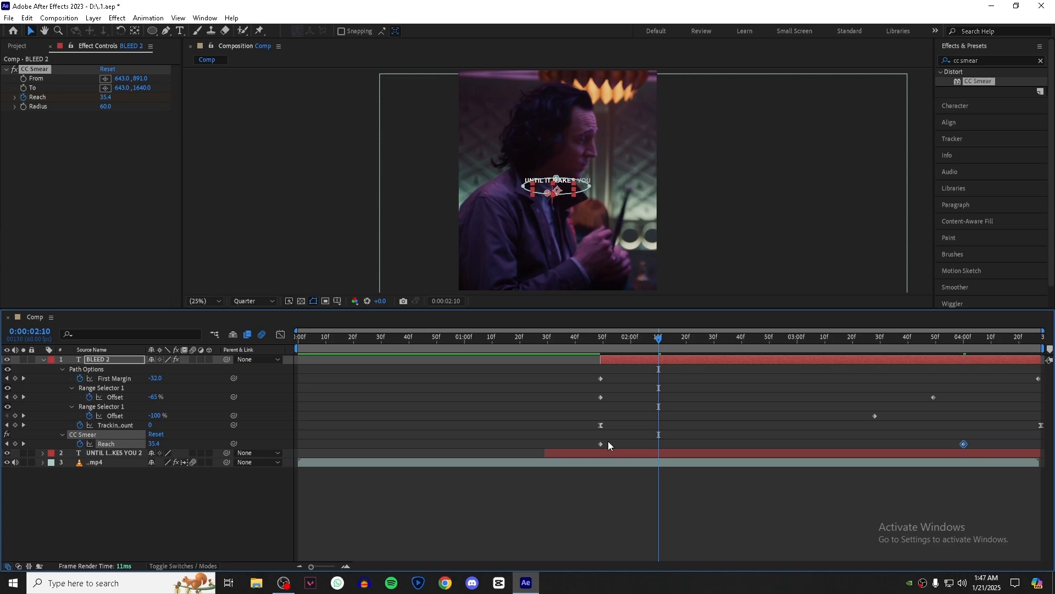
- Set the first Reach keyframe to 0 and preview the growing BLEED drip
left_click(658, 444)
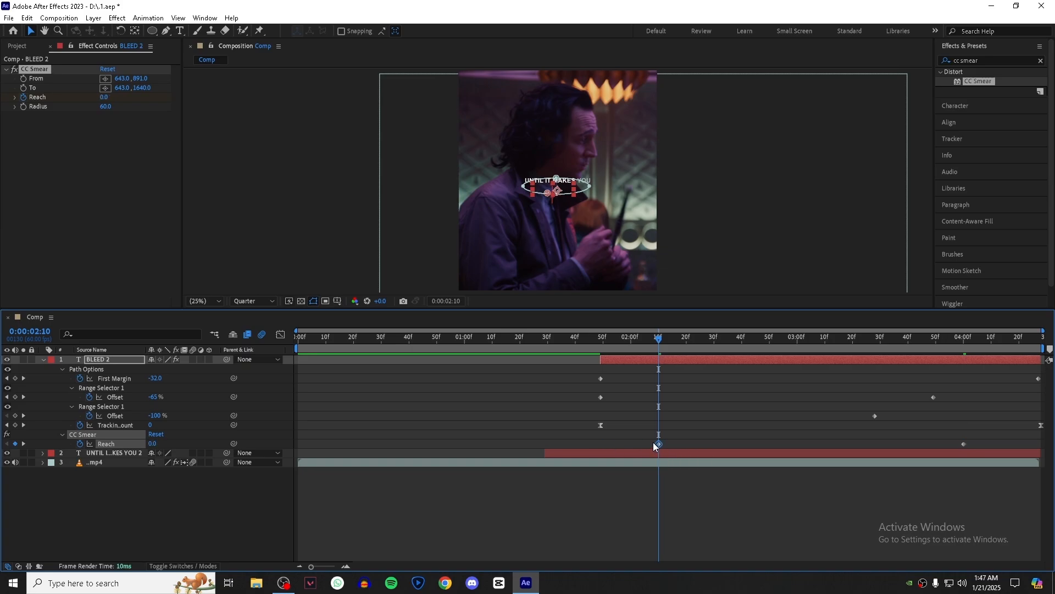
left_click(280, 335)
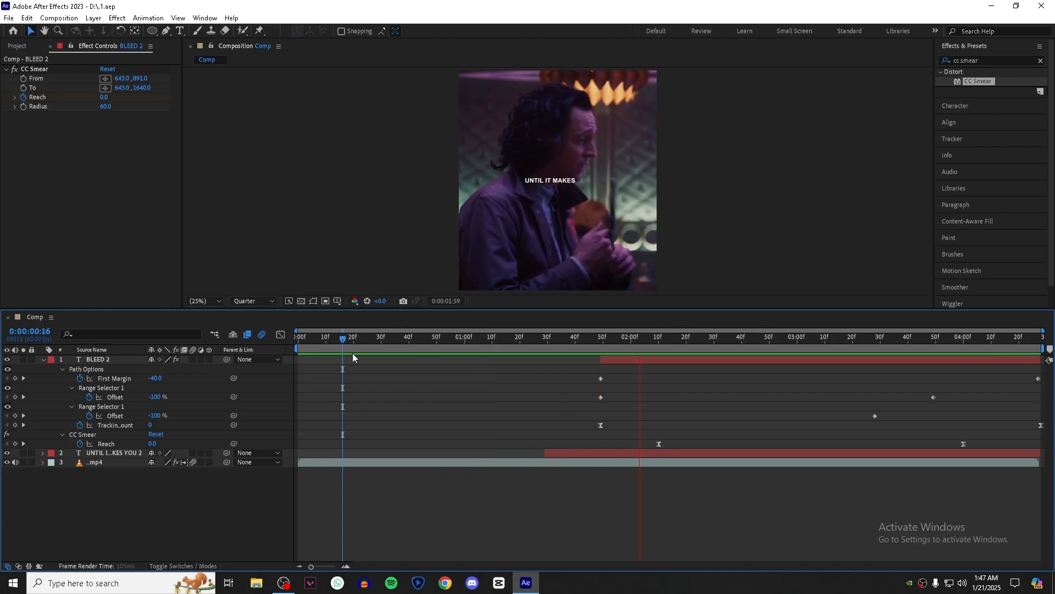
left_click(619, 336)
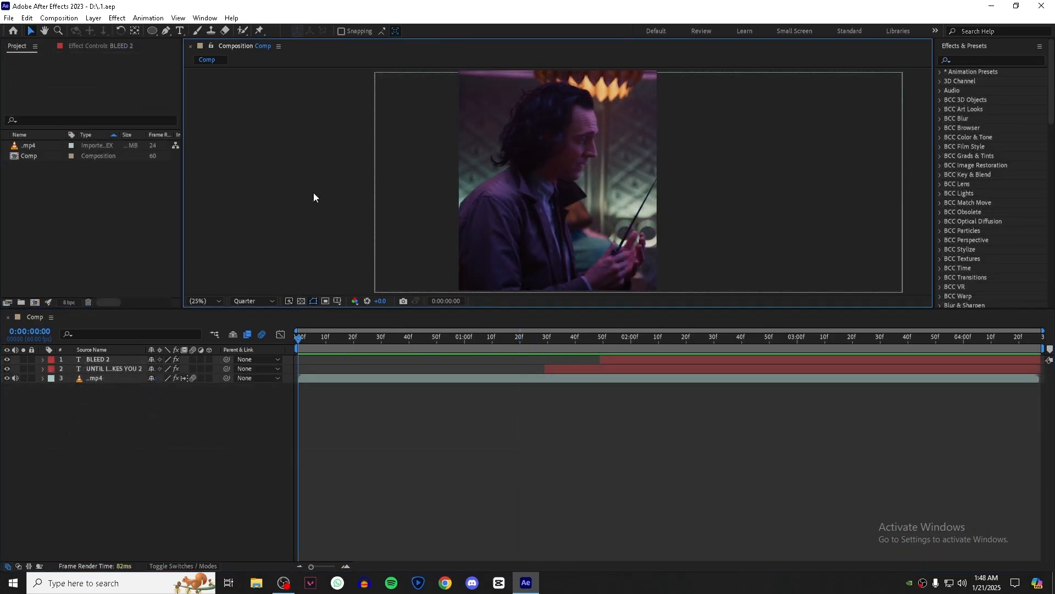
left_click(512, 336)
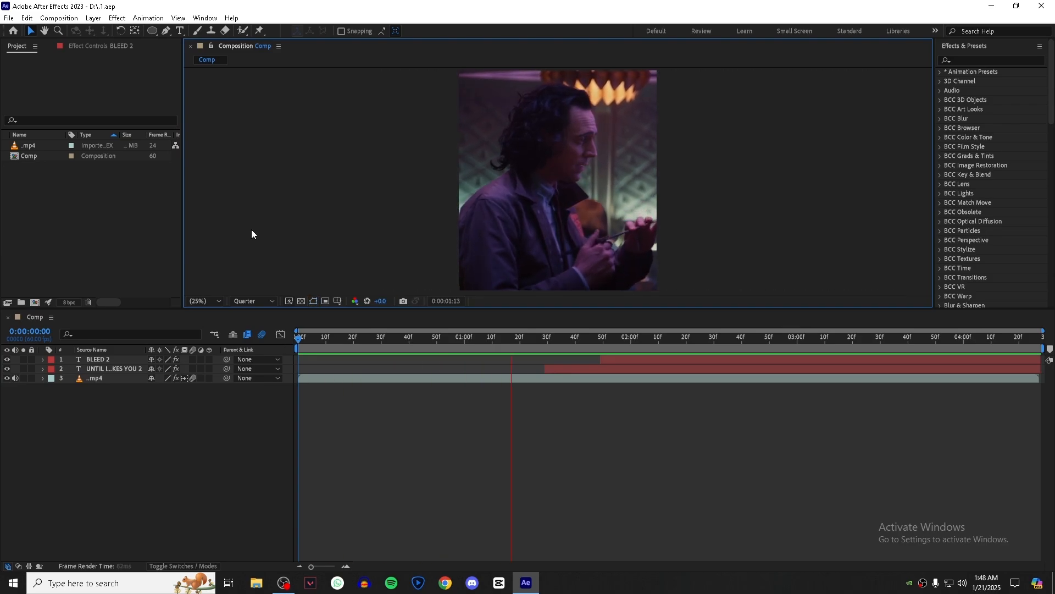
left_click(840, 336)
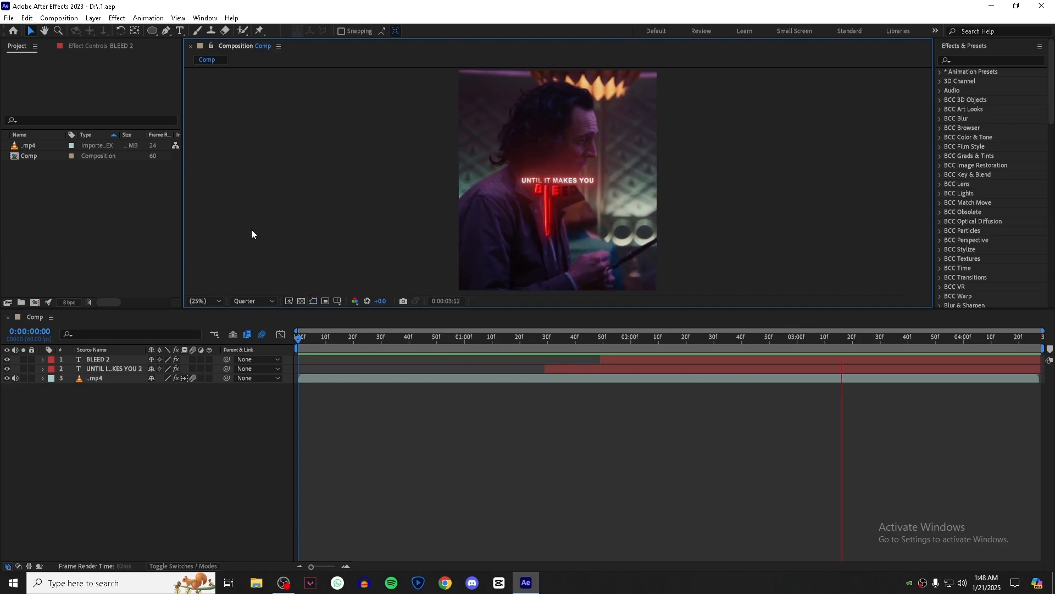